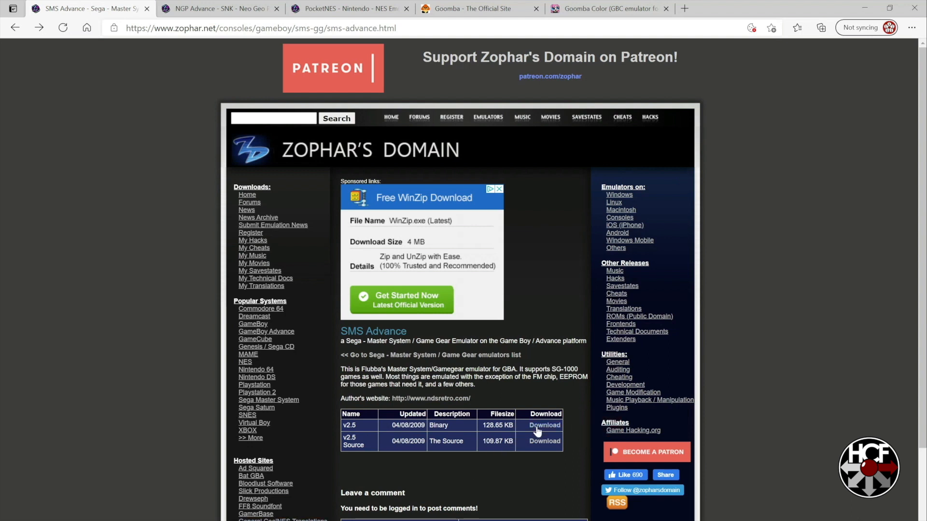
Download the SMS Advance, NGP Advance, PocketNES and Goomba 2.0 emulator binaries
left_click(219, 8)
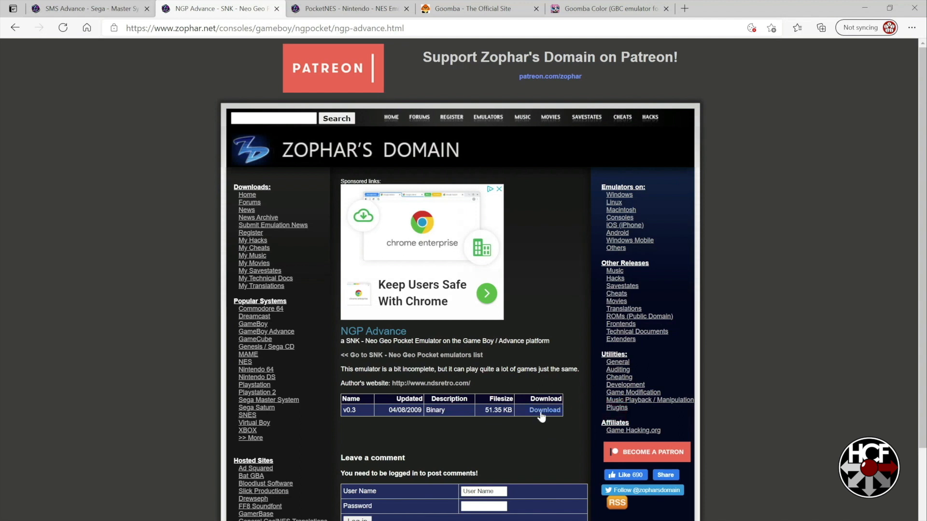
left_click(348, 9)
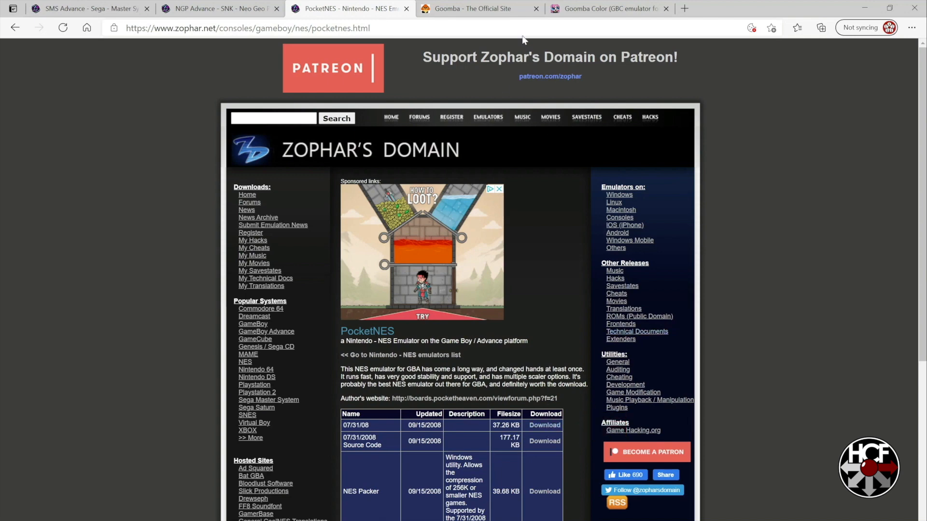
left_click(479, 9)
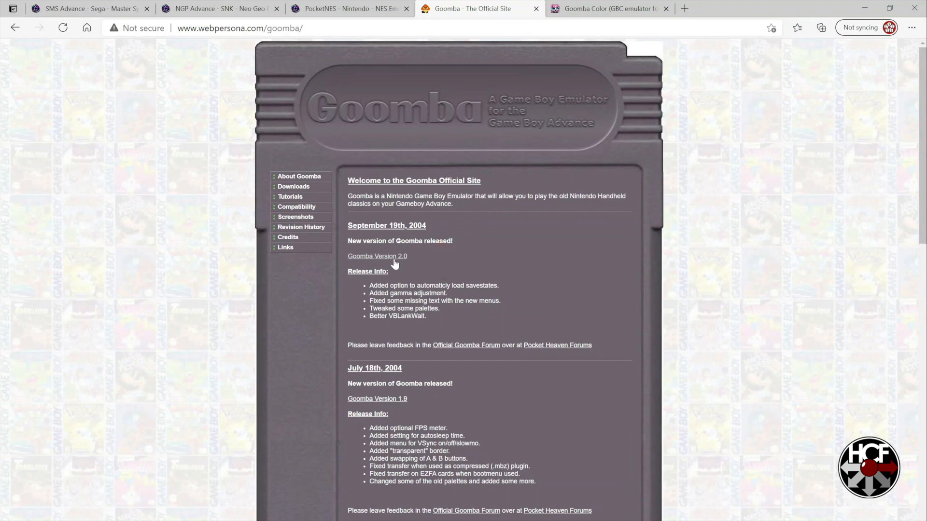
left_click(606, 8)
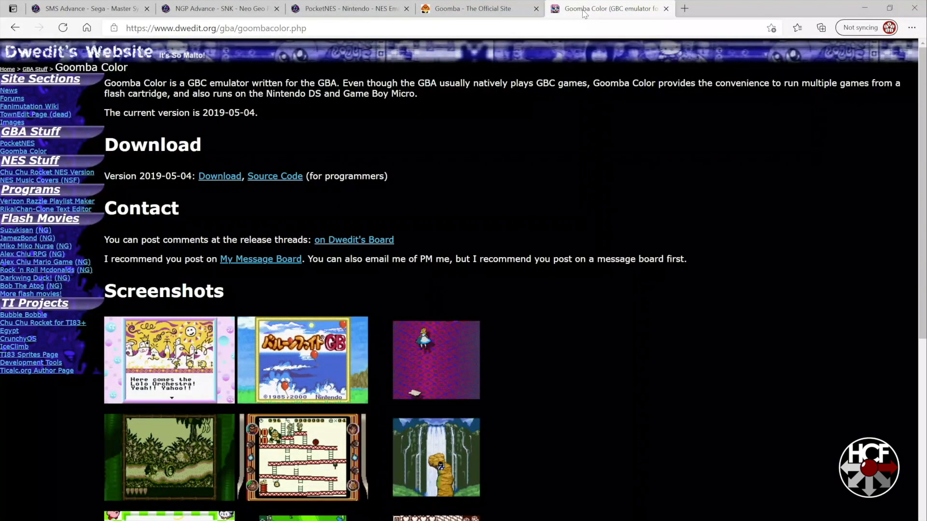
mouse_move(207, 184)
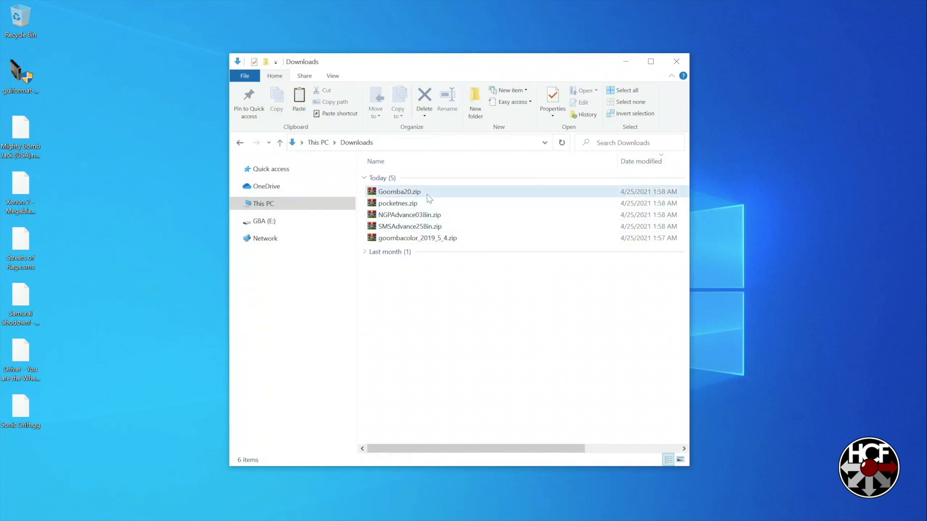
Extract goomba.gba from Goomba20.zip onto the desktop
double_click(398, 191)
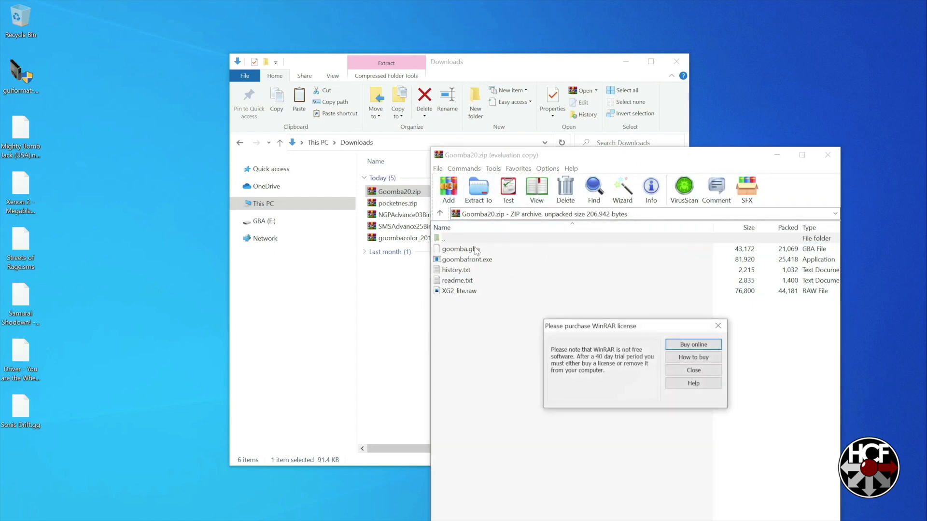
left_click(692, 369)
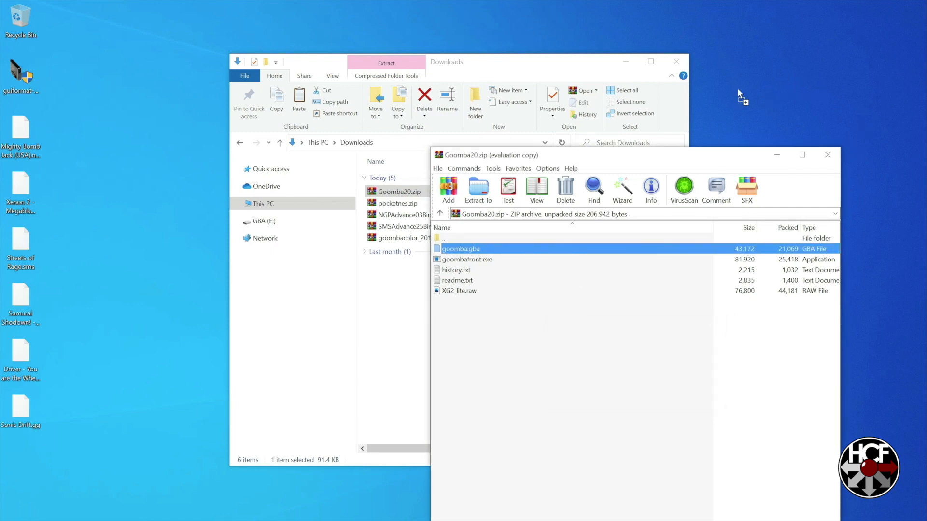
left_click_drag(460, 248, 728, 76)
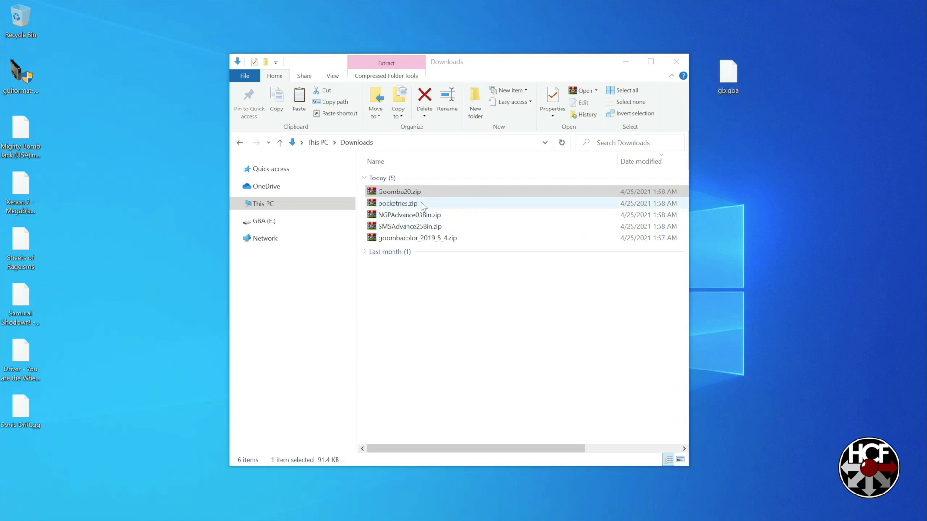
Extract the PocketNES emulator from pocketnes.zip and name it nes.gba
double_click(395, 203)
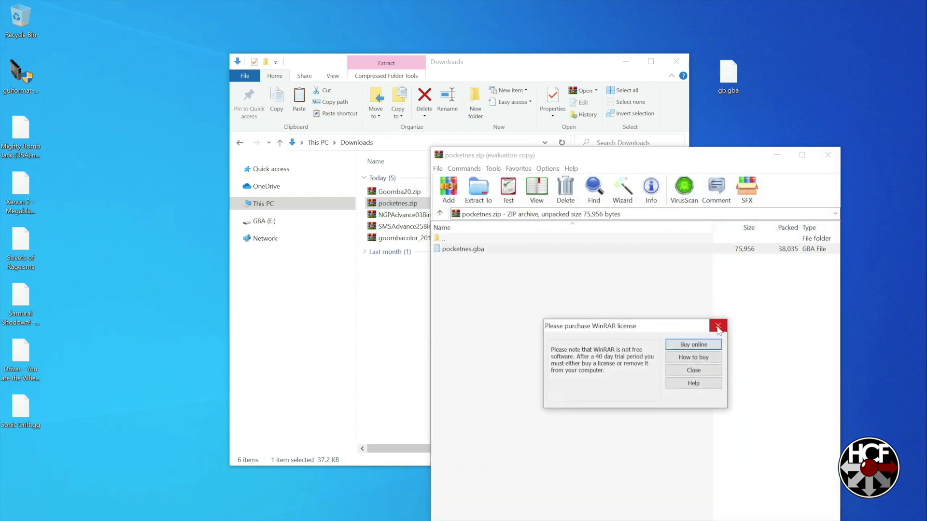
left_click(718, 325)
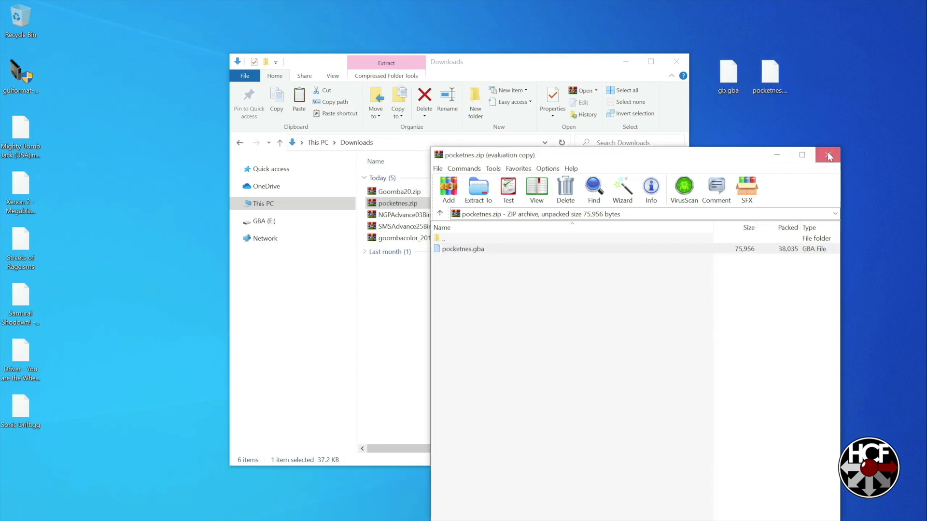
left_click(828, 154)
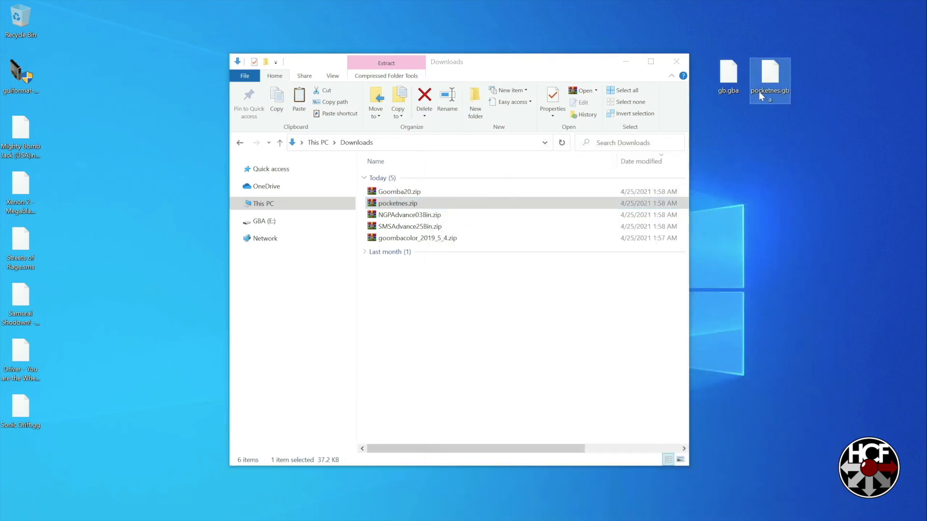
type("nes.gba")
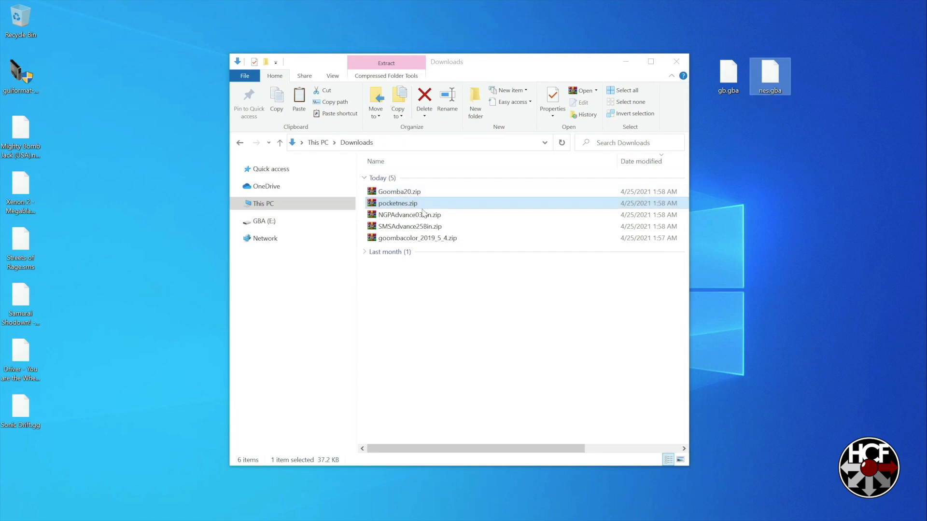
Extract ngpadvance.gba from the NGP Advance archive onto the desktop
left_click(410, 215)
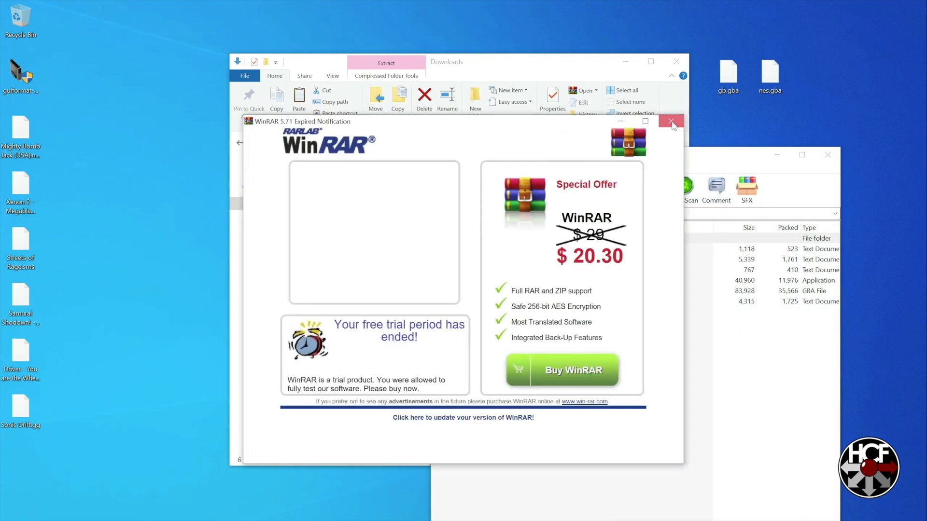
left_click(671, 121)
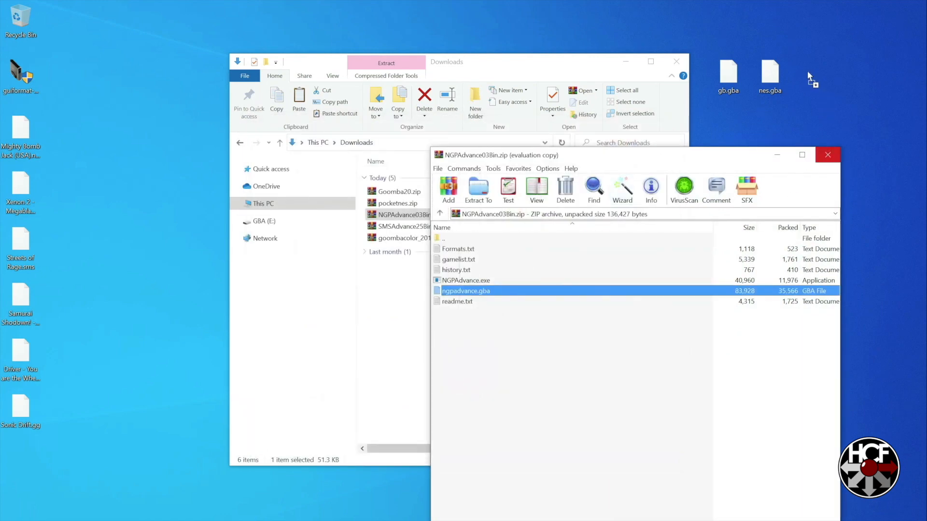
left_click_drag(465, 290, 811, 71)
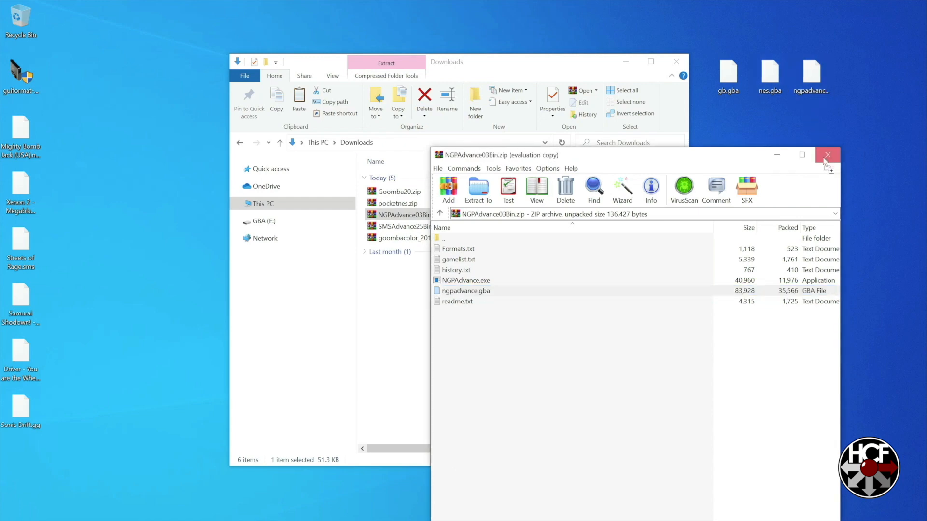
left_click(827, 155)
type("ngp.gba")
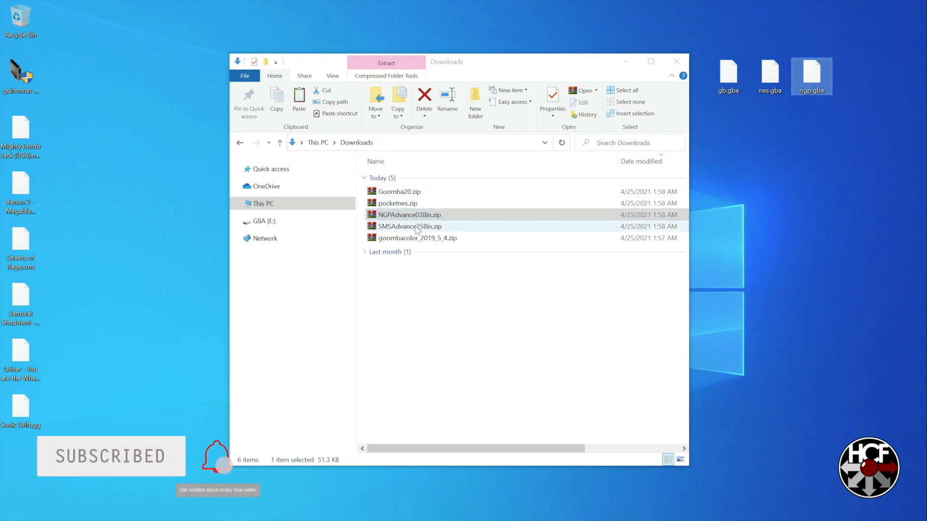
Extract smsadvance.gba from the SMS Advance archive and refresh the desktop
double_click(409, 226)
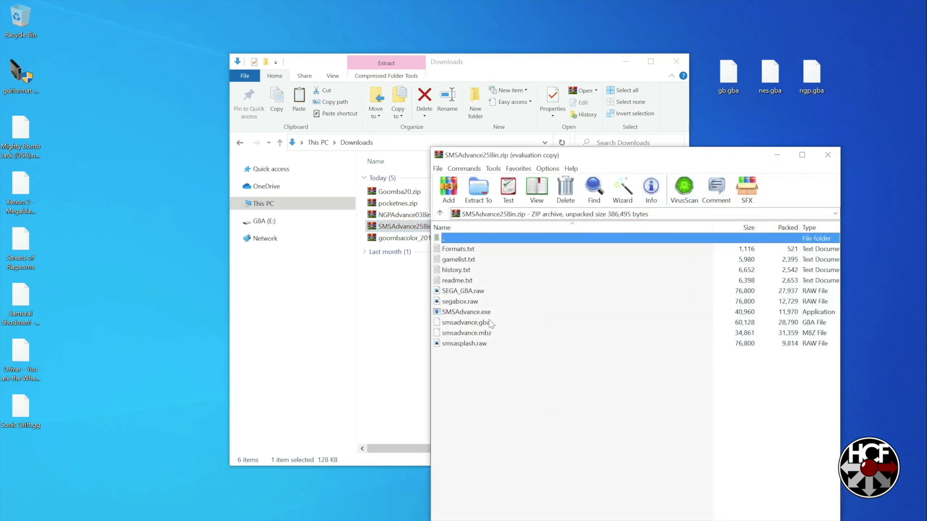
left_click(465, 322)
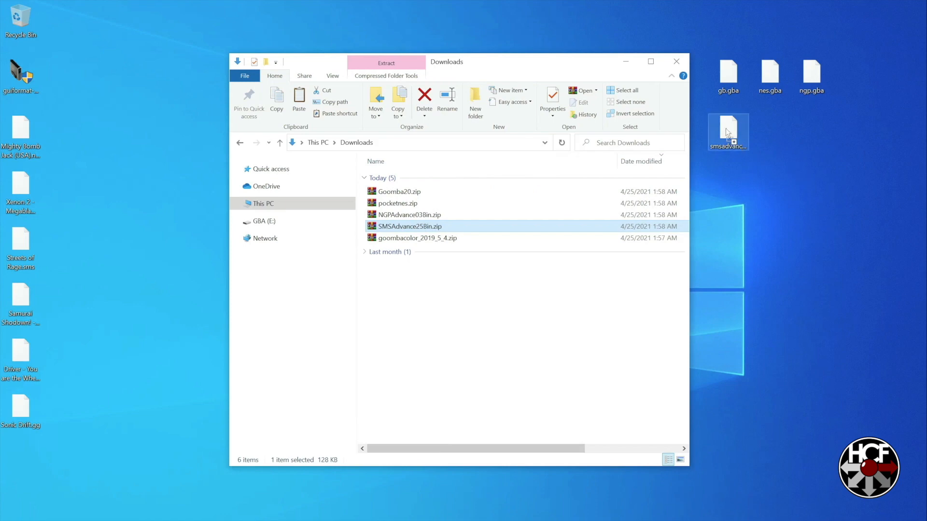
right_click(727, 131)
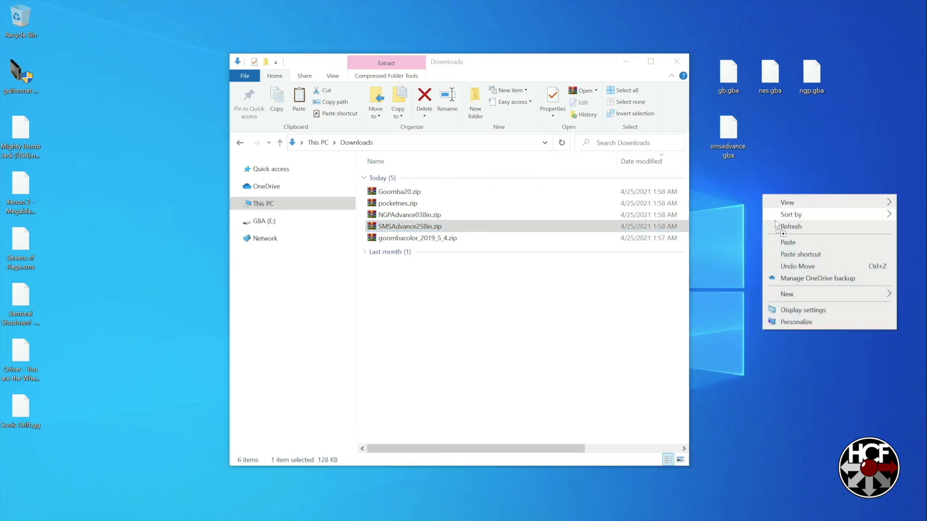
left_click(787, 242)
type("gg.gba")
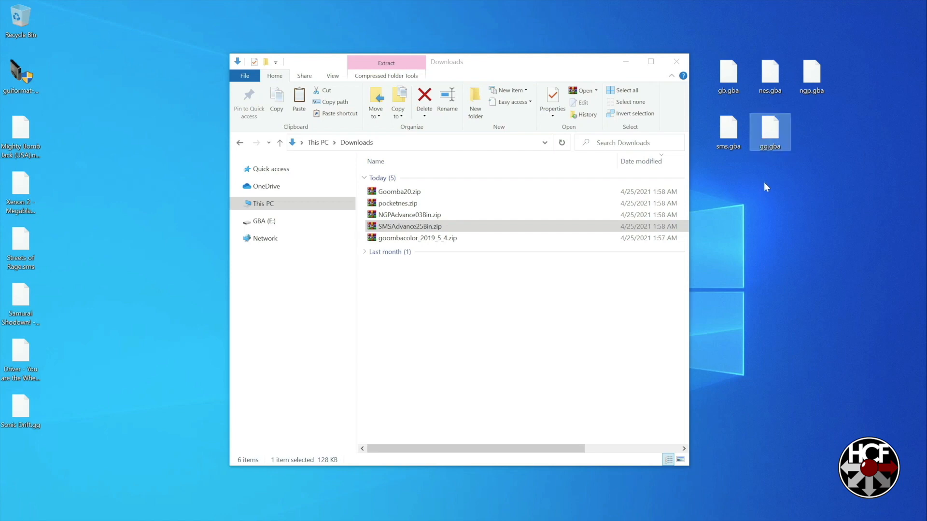
Open goombacolor_2019_5_4.zip in WinRAR to get the Goomba Color emulator
left_click(416, 237)
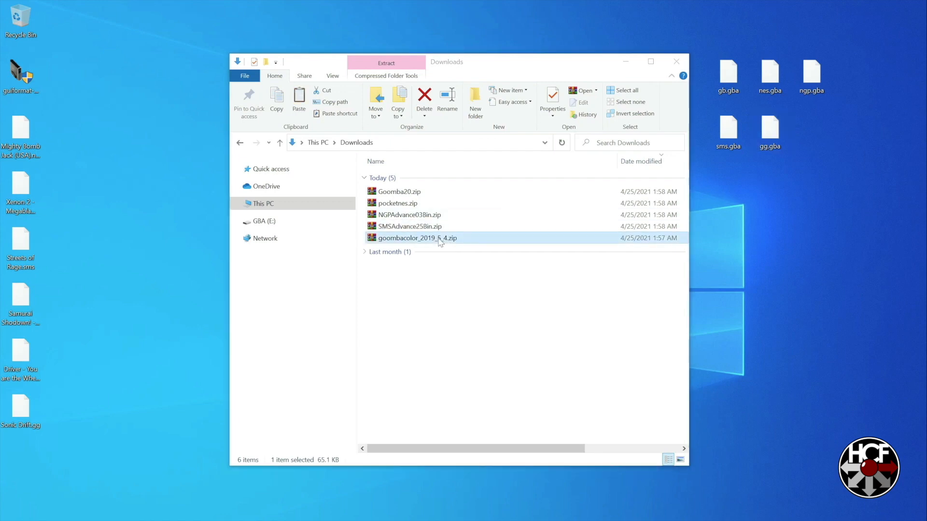
double_click(417, 237)
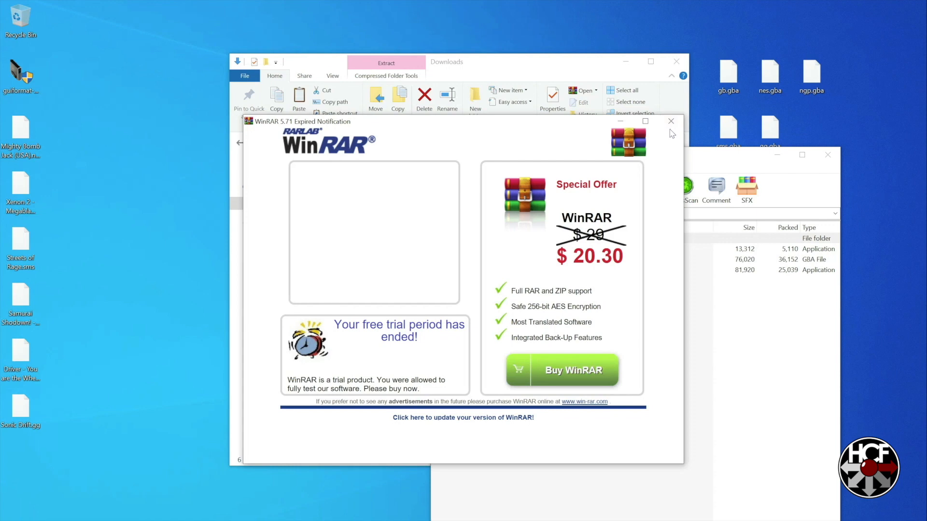
left_click(671, 121)
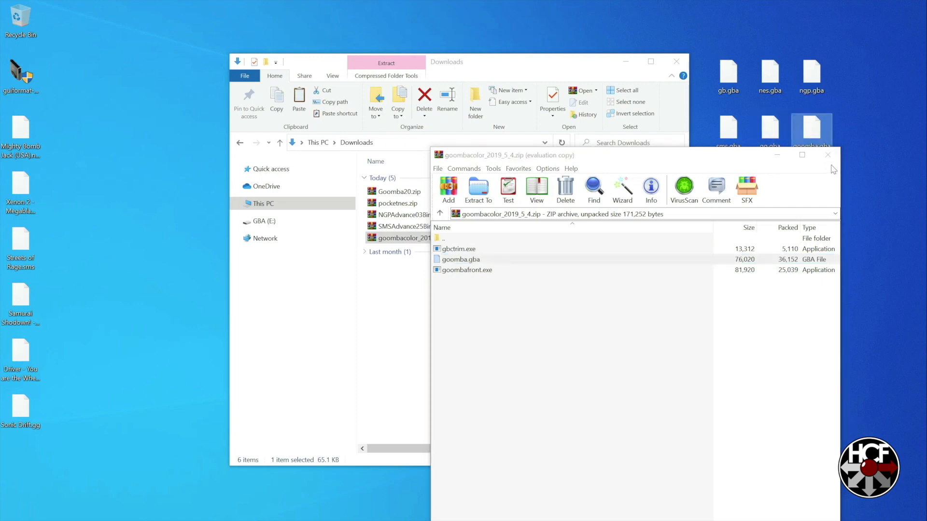
left_click(827, 155)
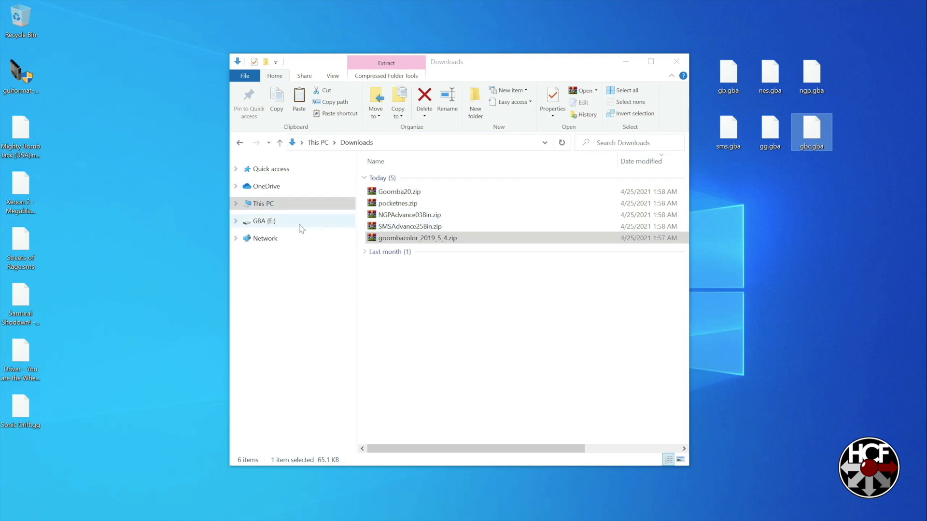
Open the GBASYS\emu folder on the GBA (E:) drive
left_click(264, 220)
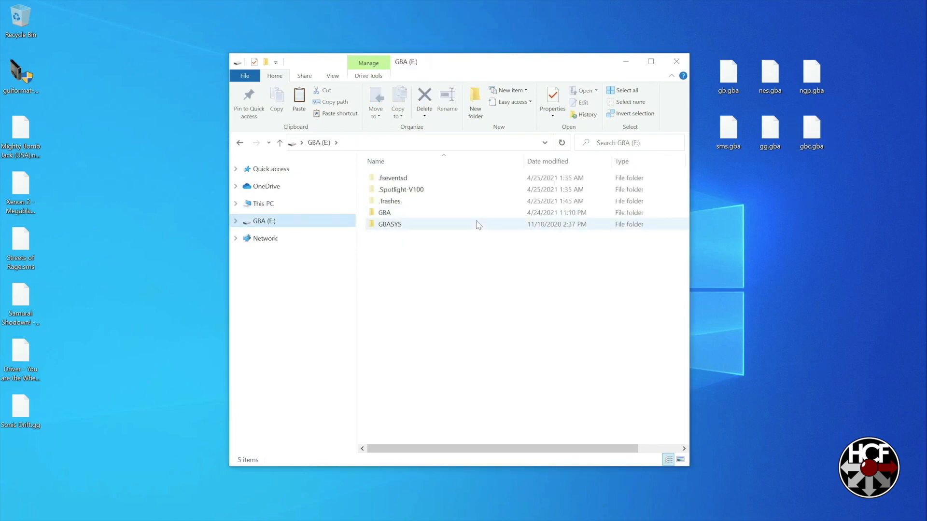
double_click(390, 224)
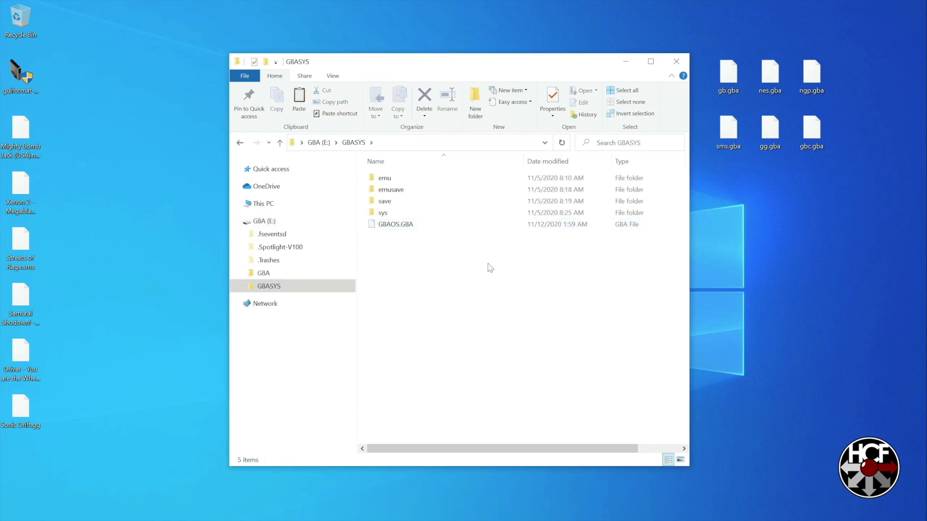
mouse_move(382, 212)
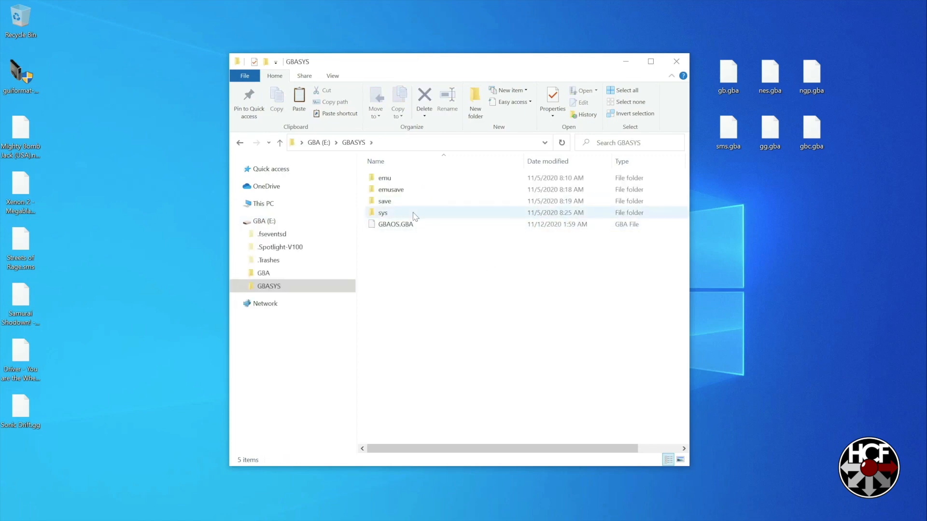
left_click(384, 177)
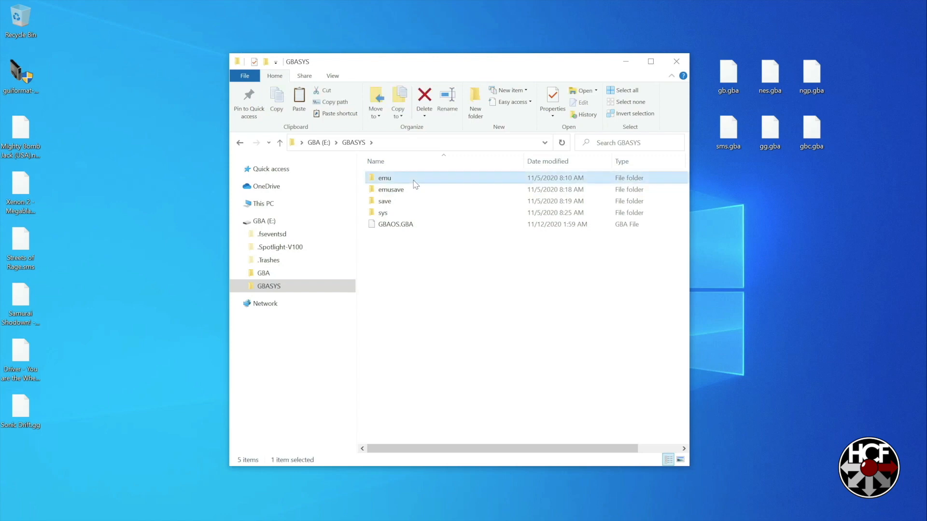
double_click(384, 177)
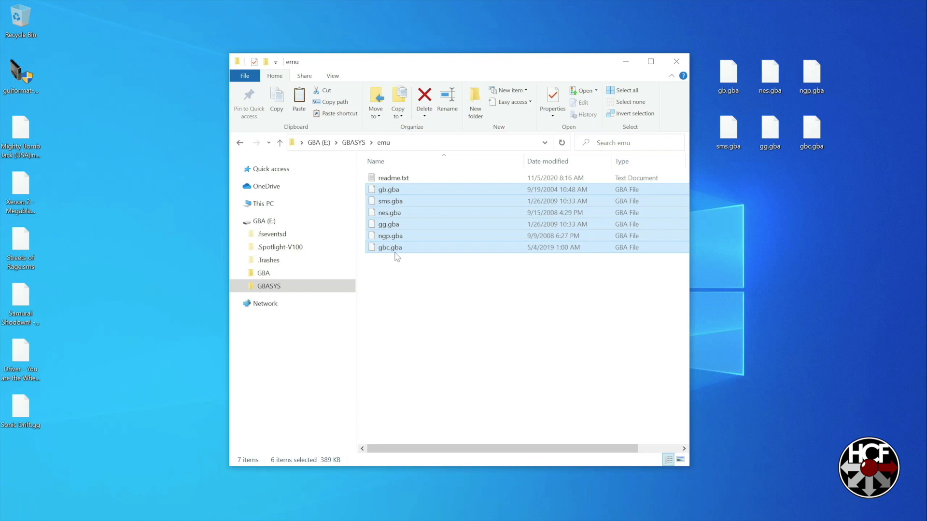
mouse_move(389, 247)
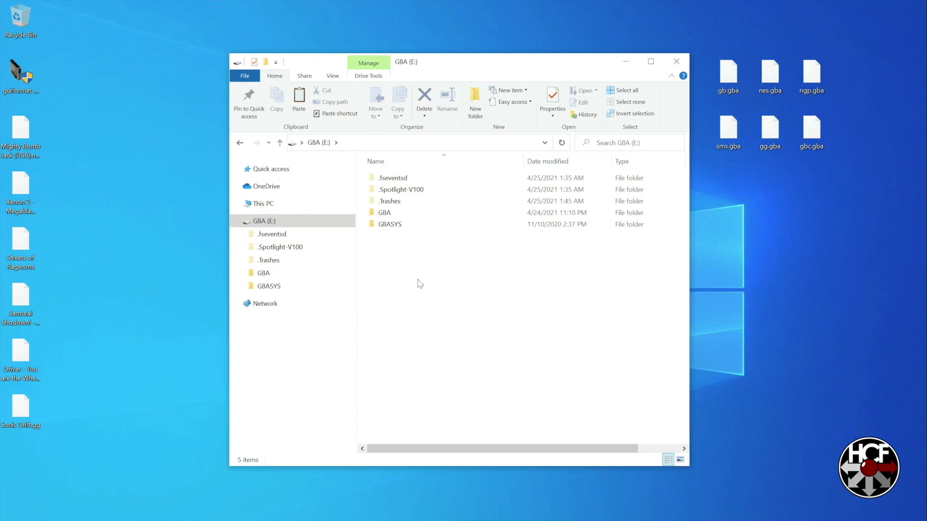
Create a folder named GB at the GBA drive's root
right_click(419, 284)
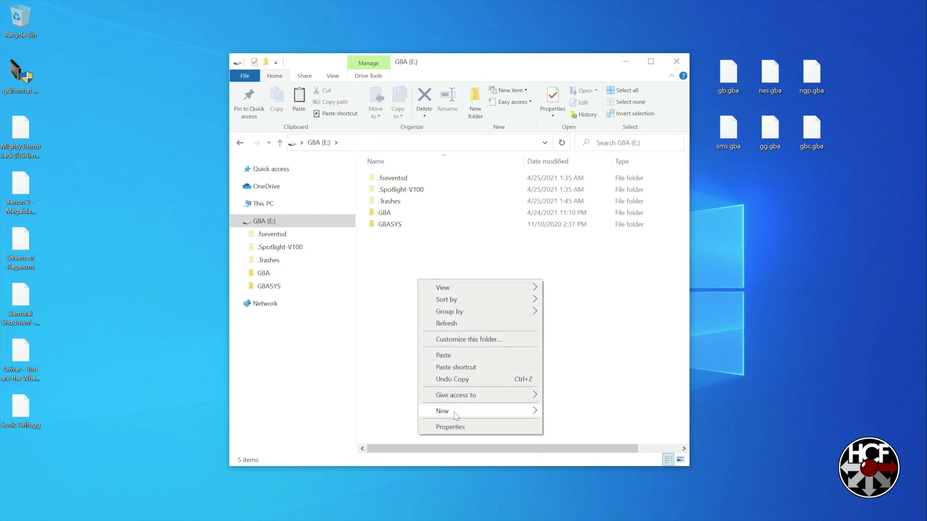
left_click(442, 411)
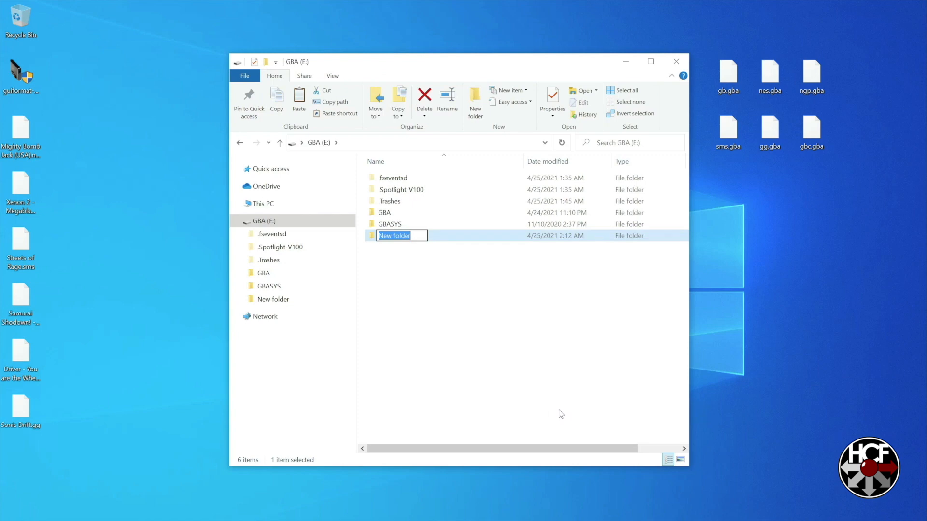
type("GB")
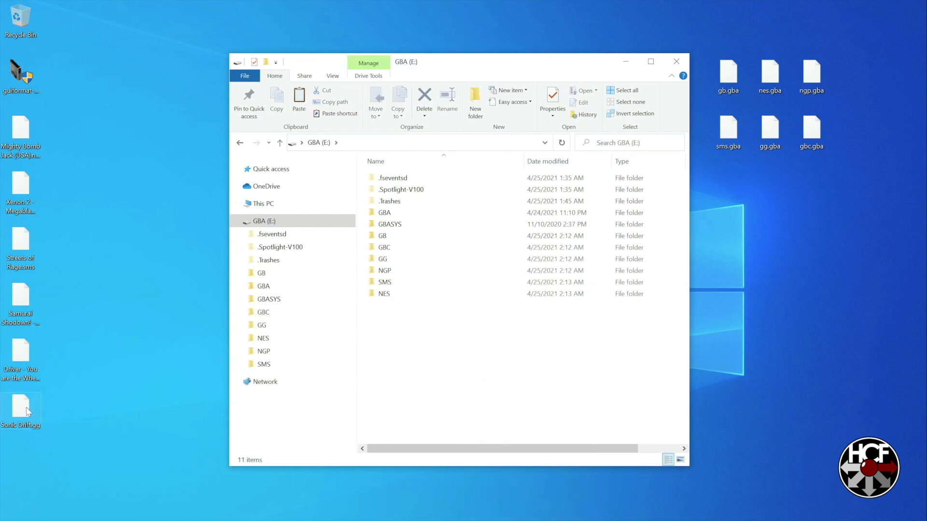
Copy Sonic Drift, Samurai Shodown and Xenon 2 from the desktop onto the drive
left_click_drag(20, 408, 433, 322)
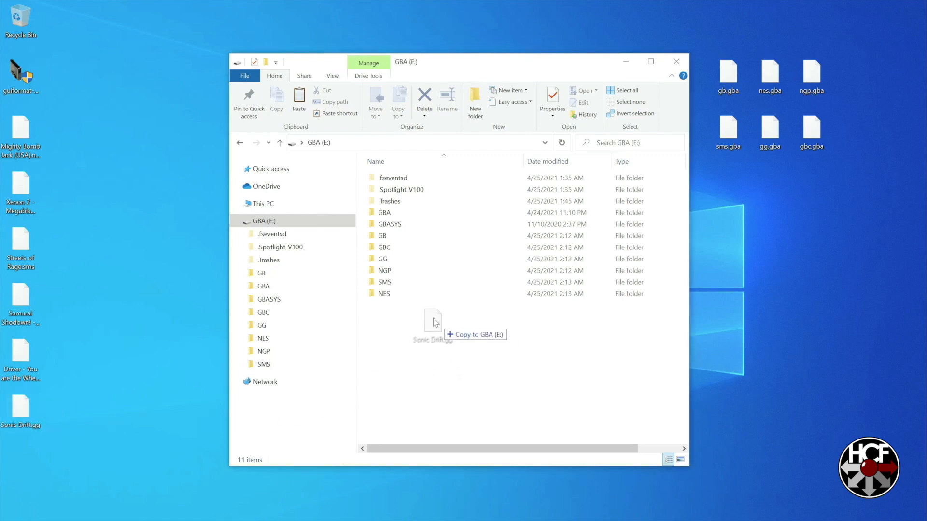
left_click_drag(434, 323, 429, 260)
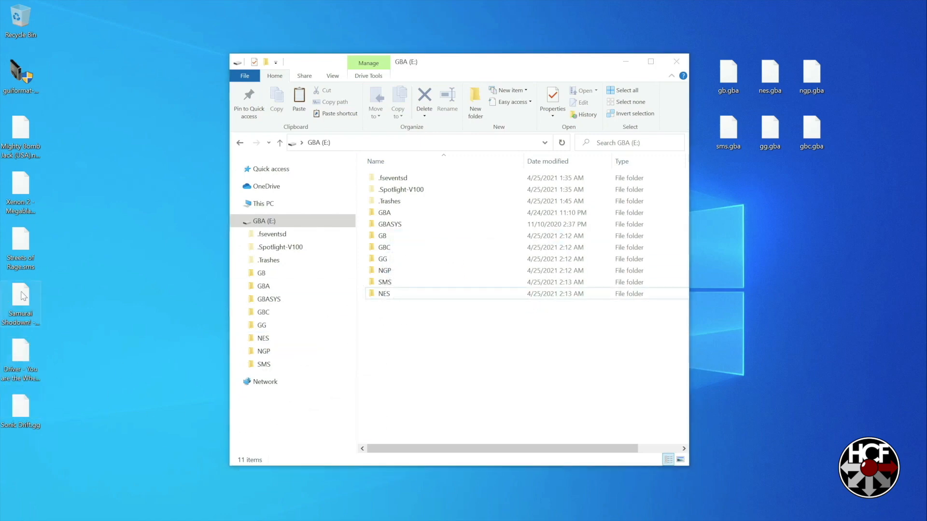
left_click_drag(21, 295, 420, 271)
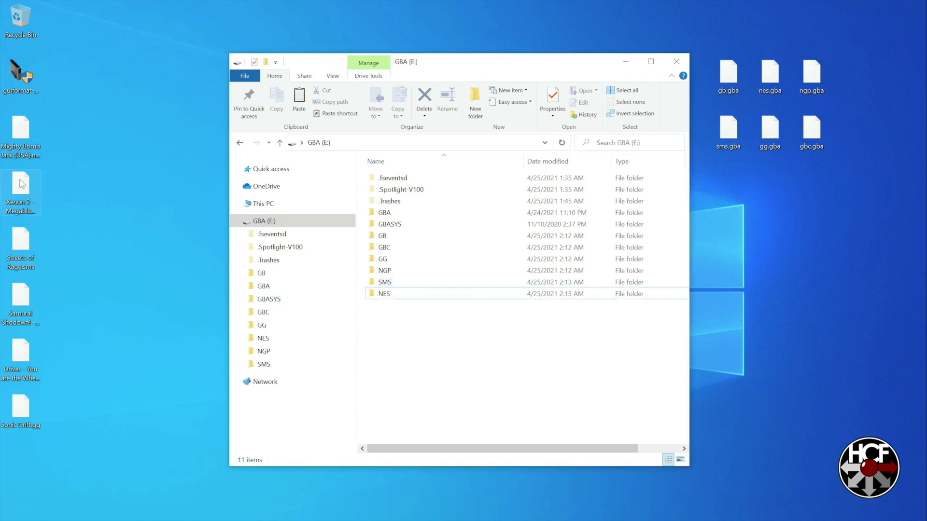
left_click_drag(21, 192, 433, 251)
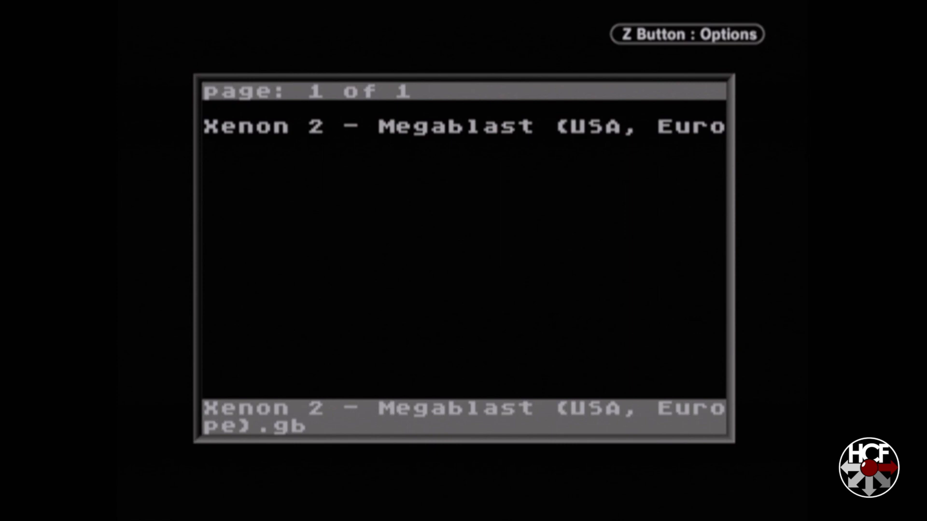
Launch Xenon 2 - Megablast, play, then exit to the folder list
key("z")
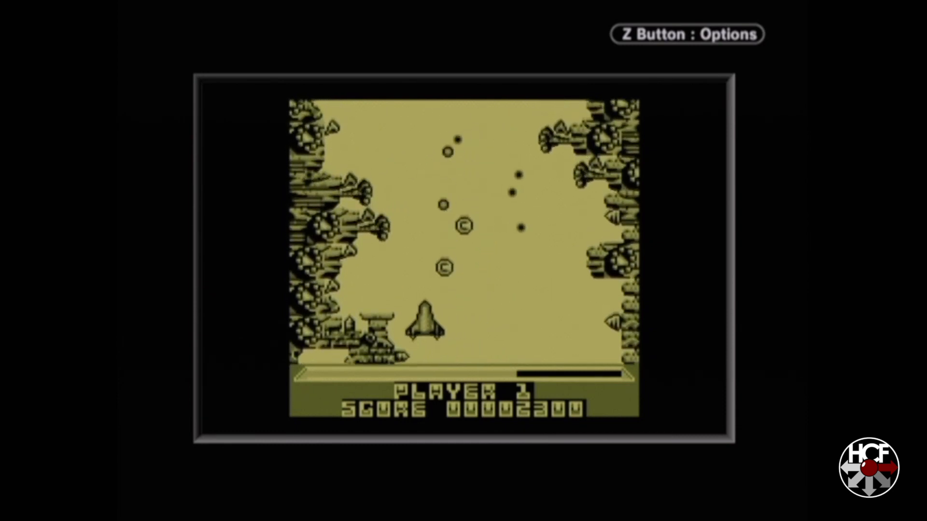
key("z")
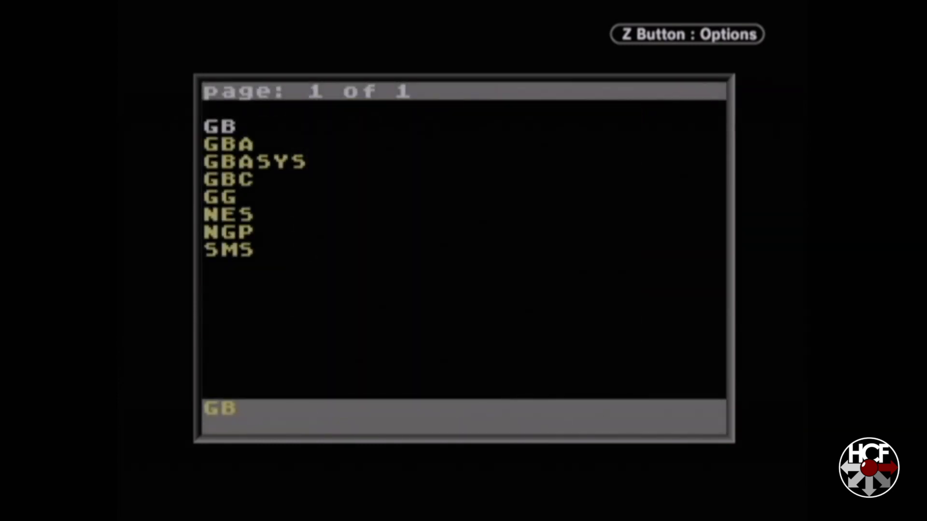